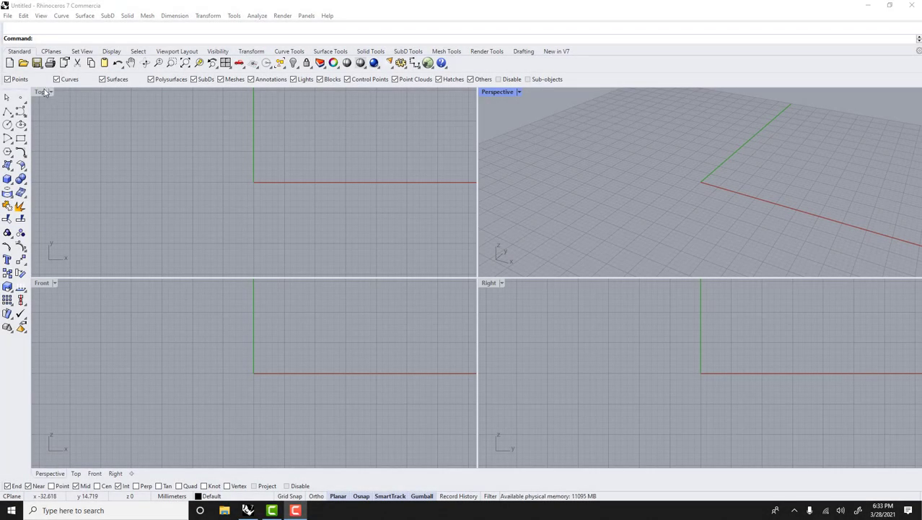
# Maximize the Top viewport and draw five circles of varying radius near the origin
pyautogui.doubleClick(40, 93)
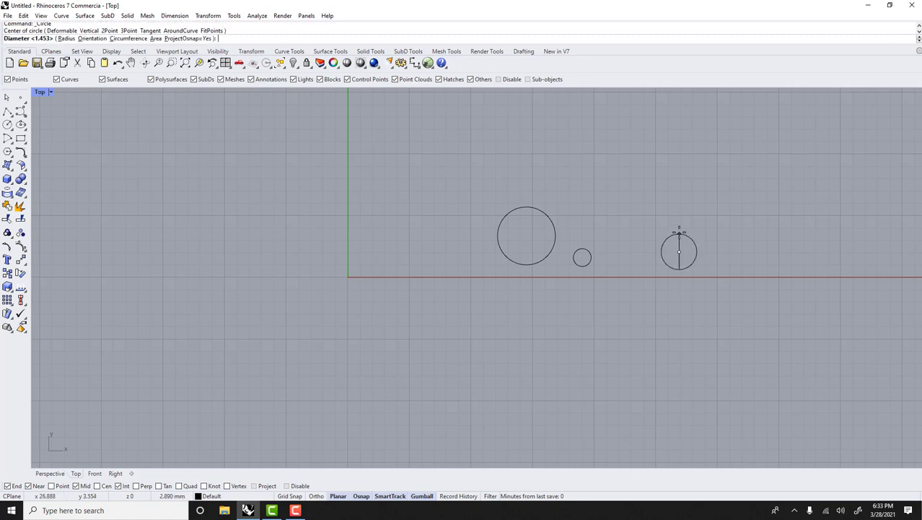
pyautogui.click(678, 251)
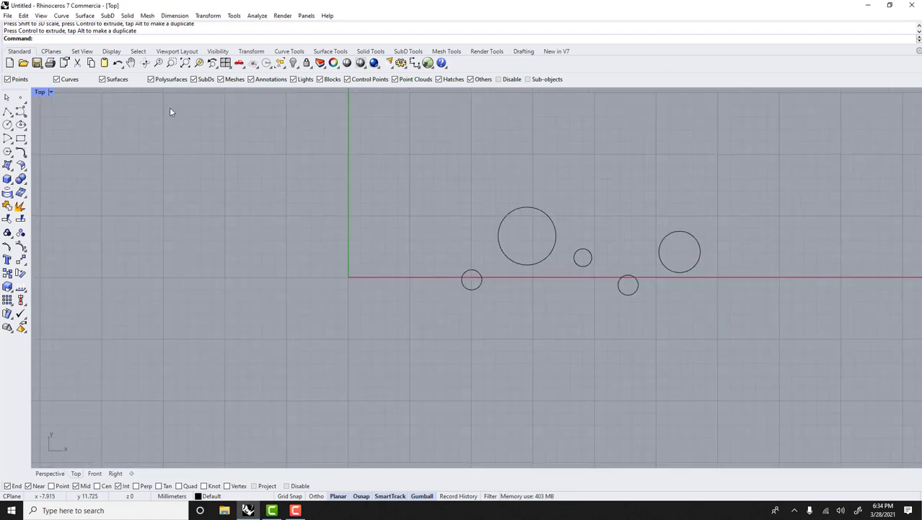
# Create a rectangular planar surface around the circles and a sphere beside it, then maximize Perspective
pyautogui.write('P')
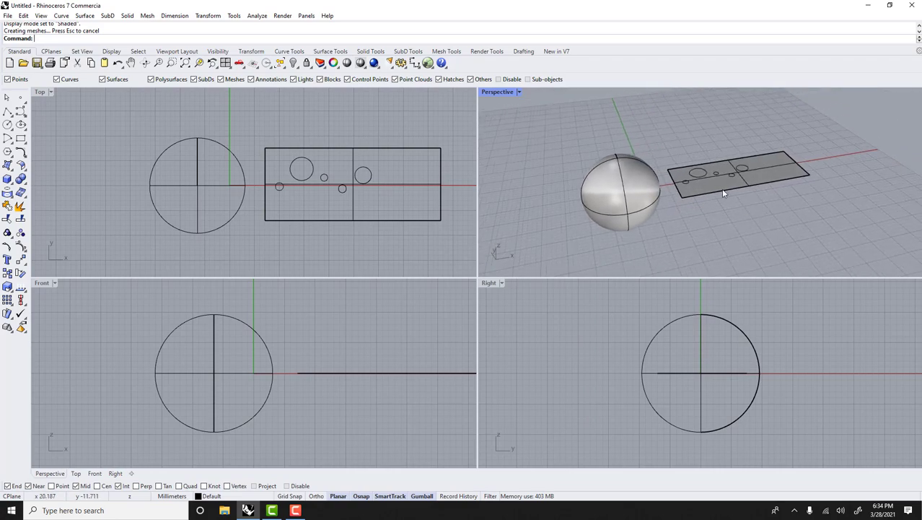
pyautogui.doubleClick(497, 92)
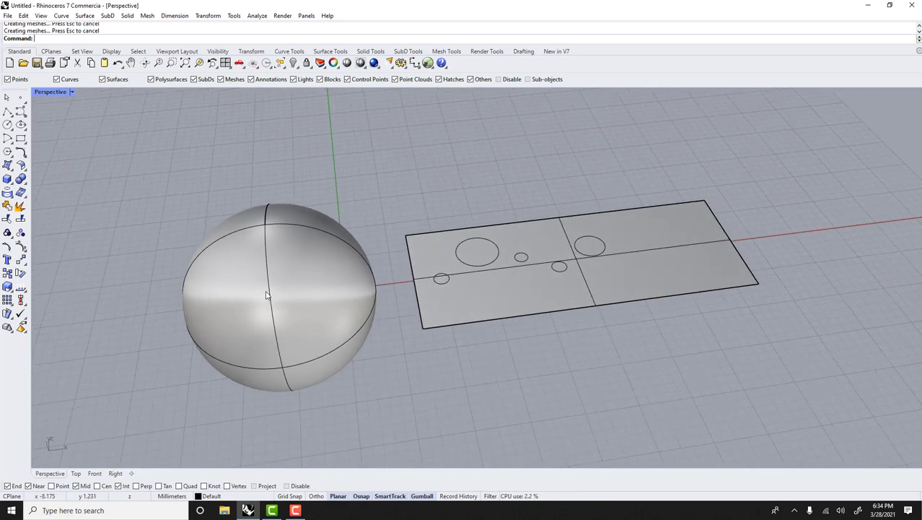
# Select the sphere and the five circles in preparation for FlowAlongSrf
pyautogui.click(281, 295)
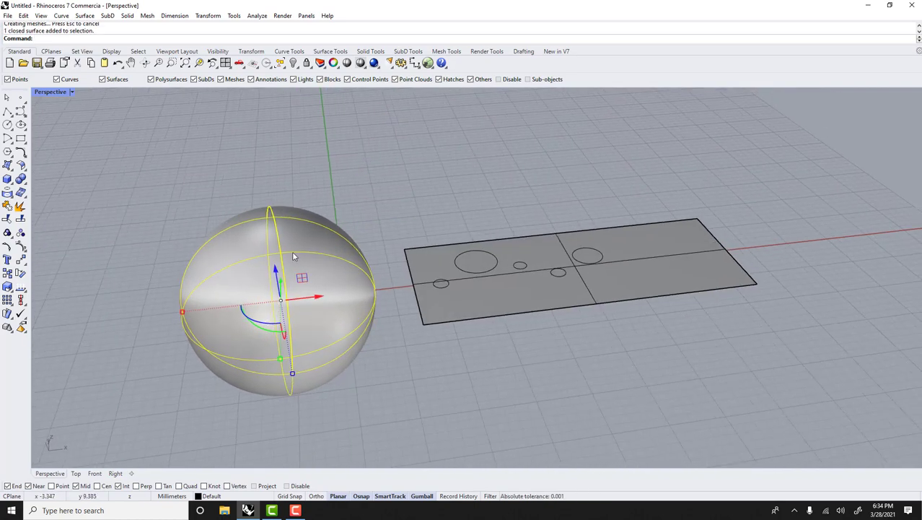
pyautogui.click(384, 234)
pyautogui.write('Flow')
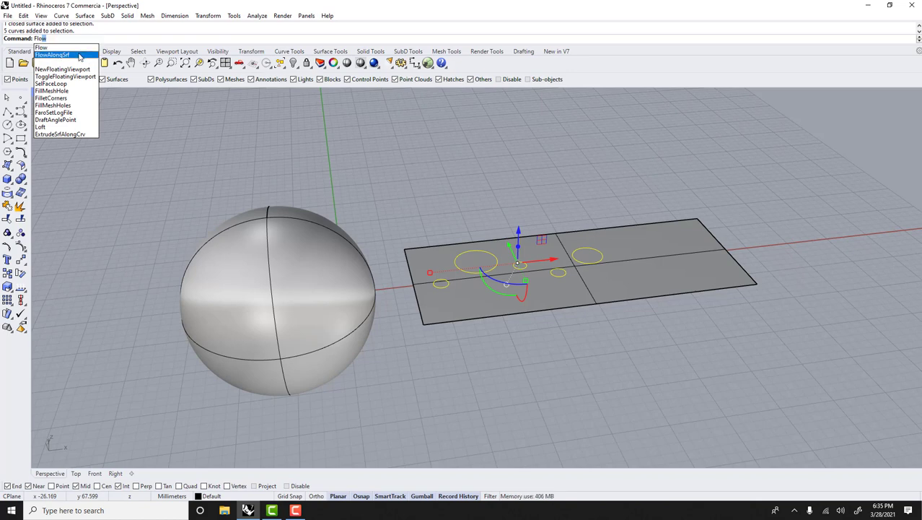
# Run FlowAlongSrf with the planar surface as base and the sphere as target
pyautogui.click(52, 54)
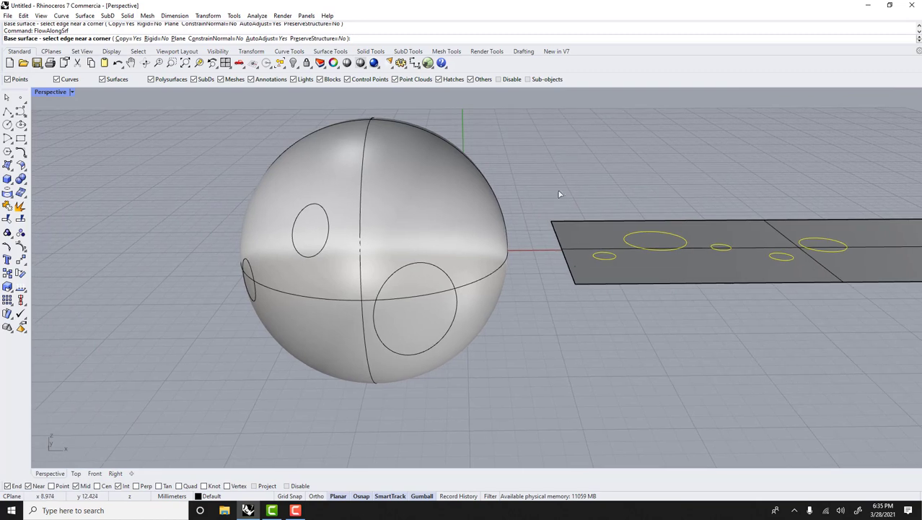
# Trim circular holes in the sphere using the flowed circles, then select the plane and original circles
pyautogui.click(715, 245)
pyautogui.write('Trim')
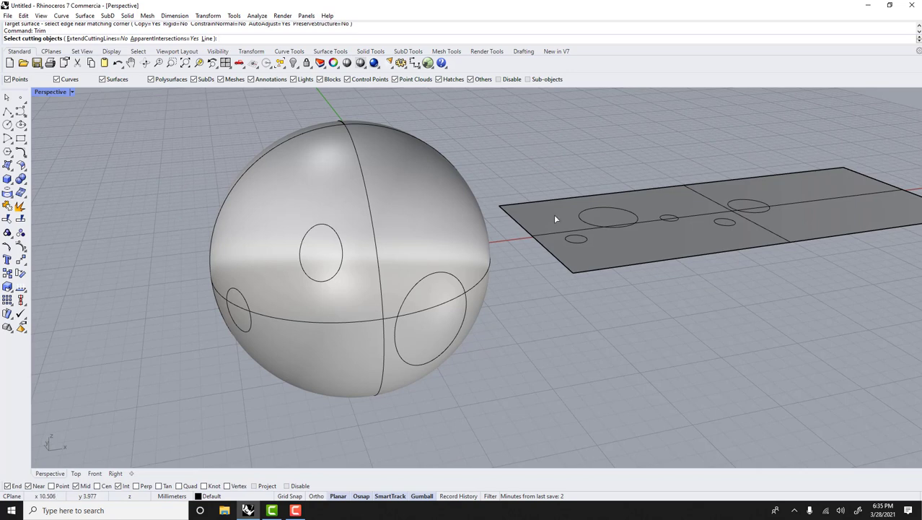
pyautogui.moveTo(556, 219); pyautogui.dragTo(441, 388)
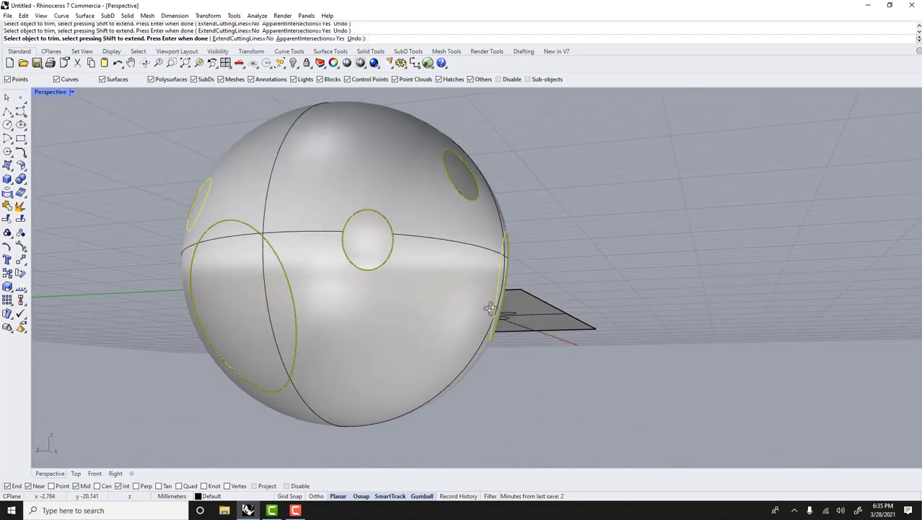
pyautogui.moveTo(491, 310); pyautogui.dragTo(253, 332)
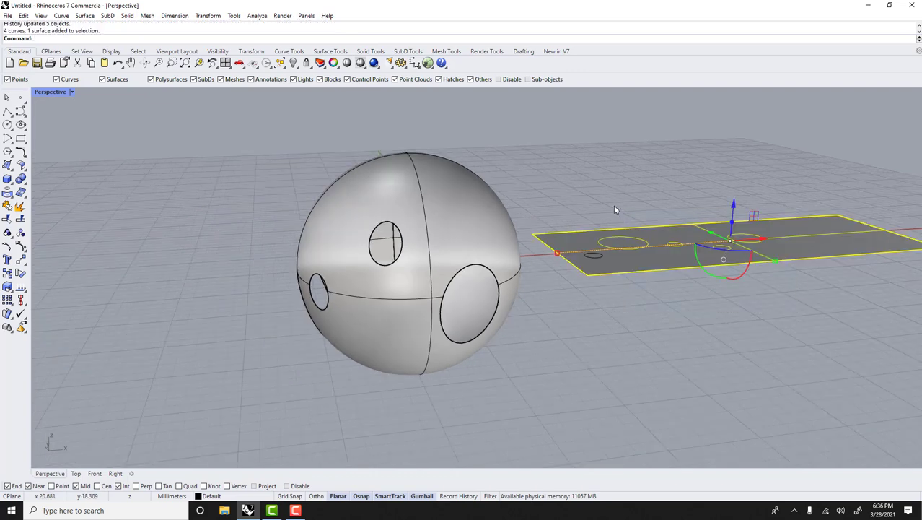
# Delete the planar surface and original circles, leaving the perforated sphere selected
pyautogui.press('Delete')
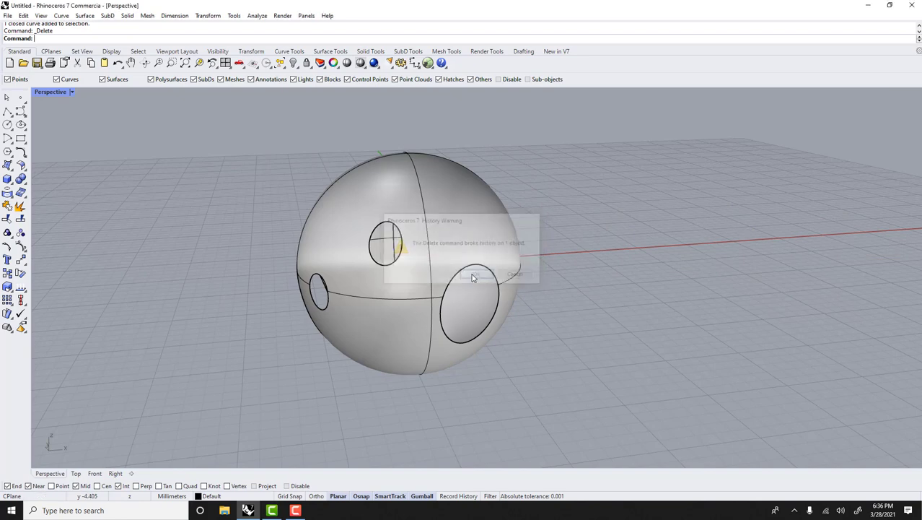
pyautogui.click(476, 274)
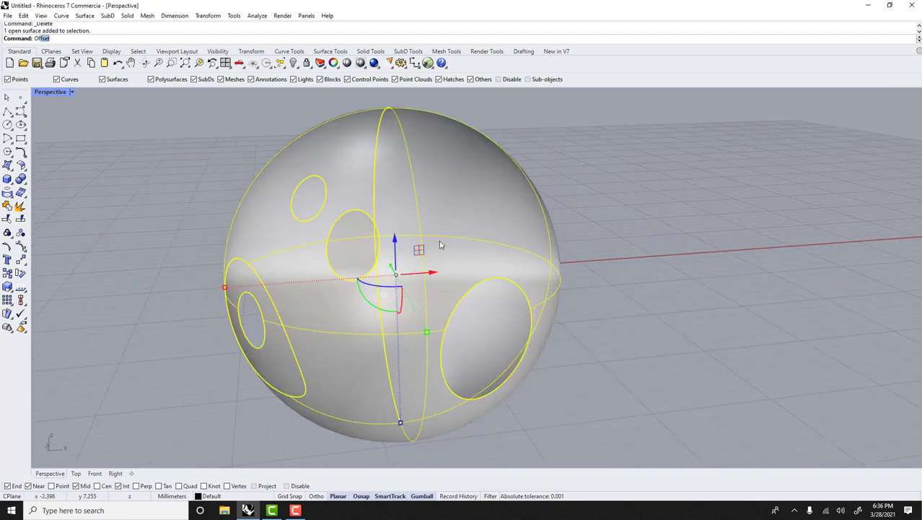